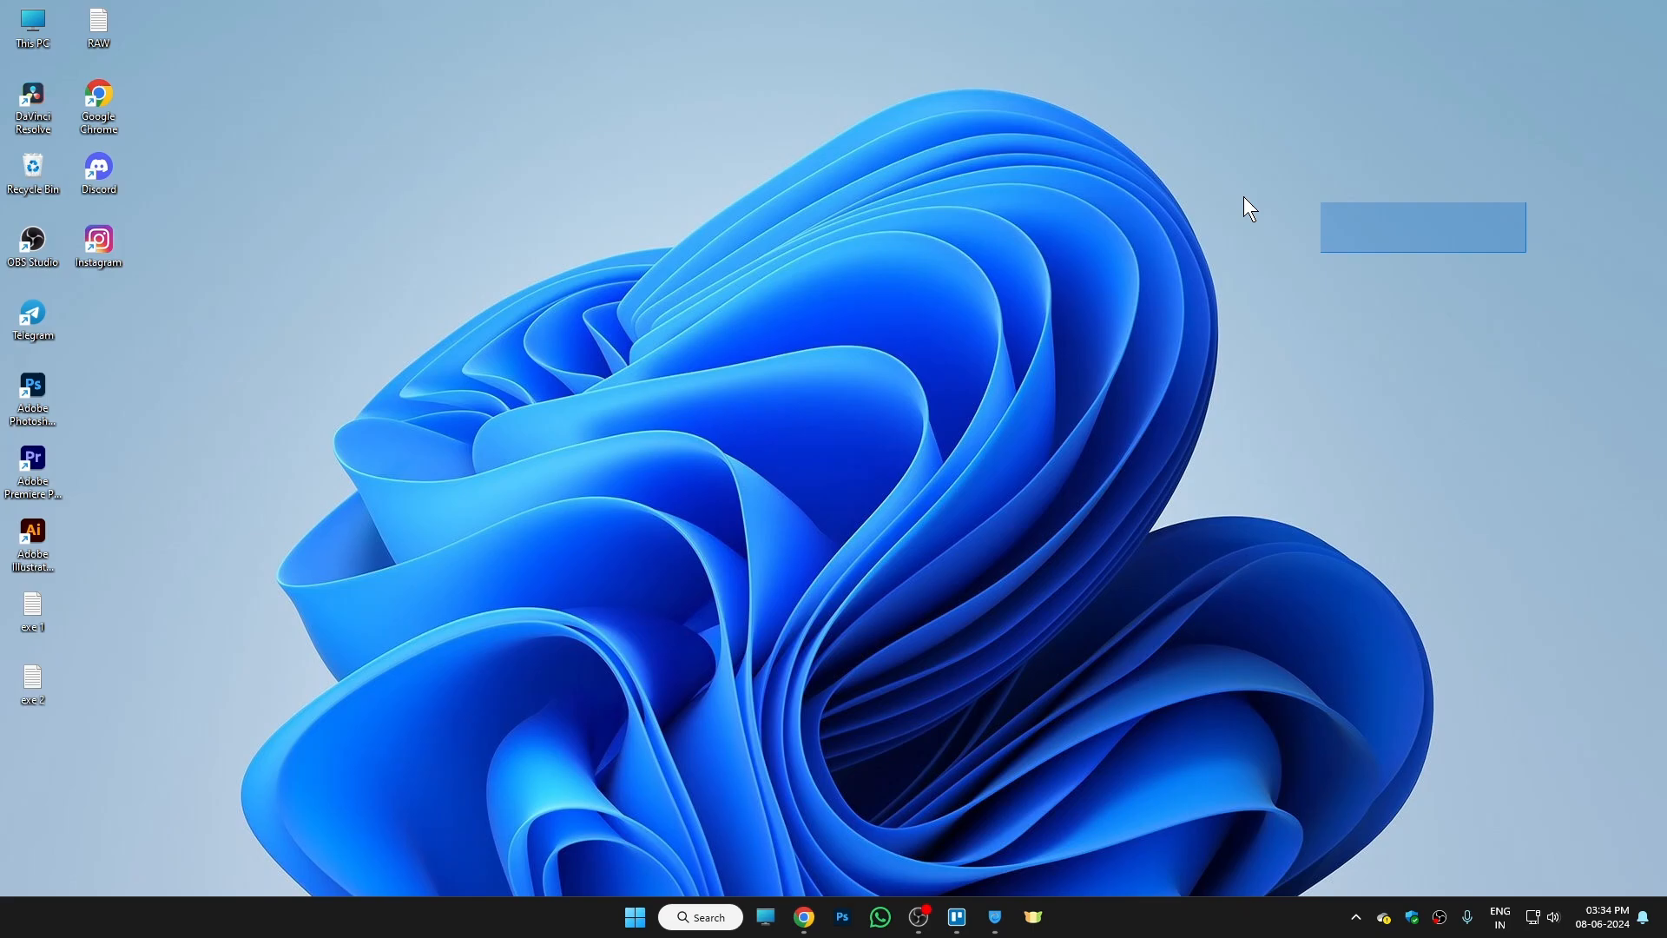
{"action": "mouse_move", "coordinate": [442, 300]}
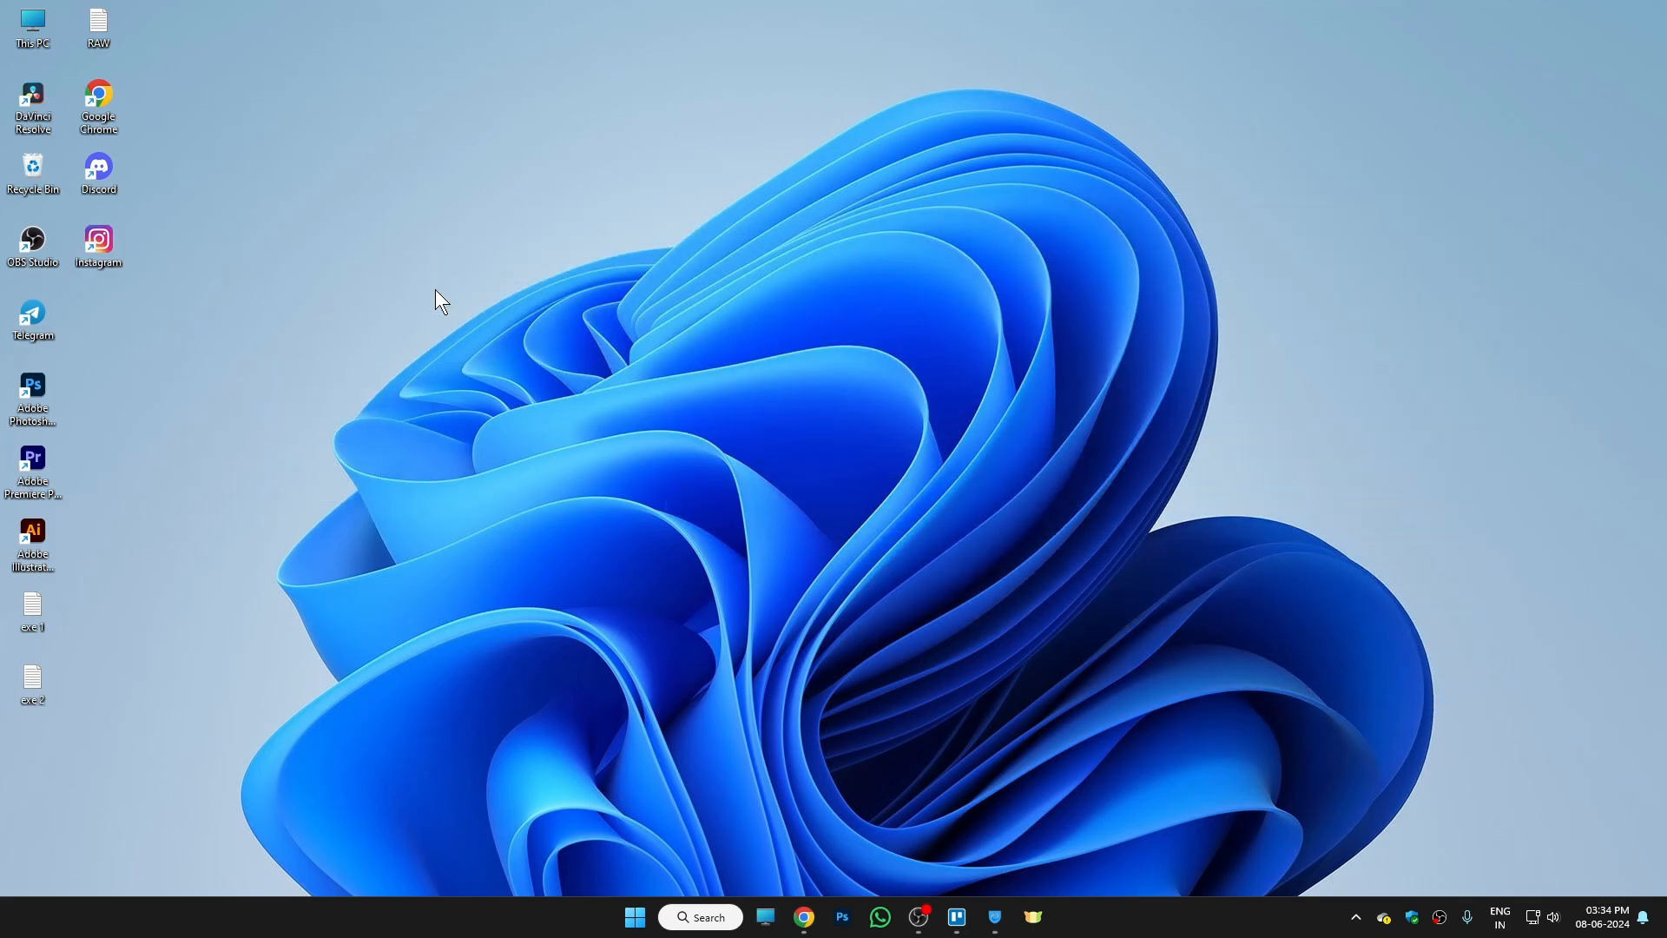